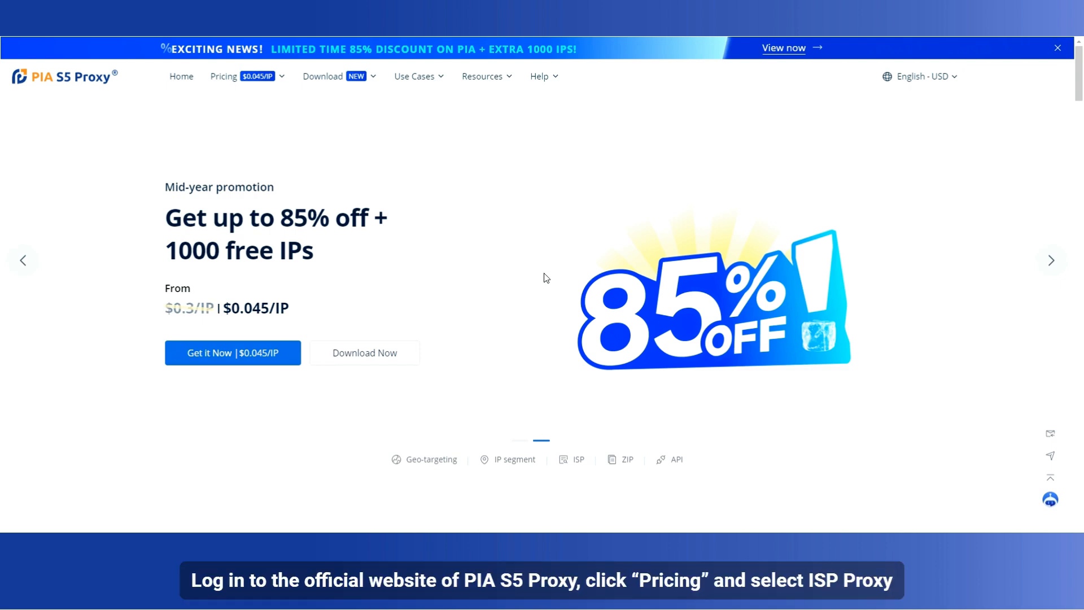
Go from Pricing to the Static Residential ISP Proxy plan page.
{"action": "left_click", "coordinate": [224, 76]}
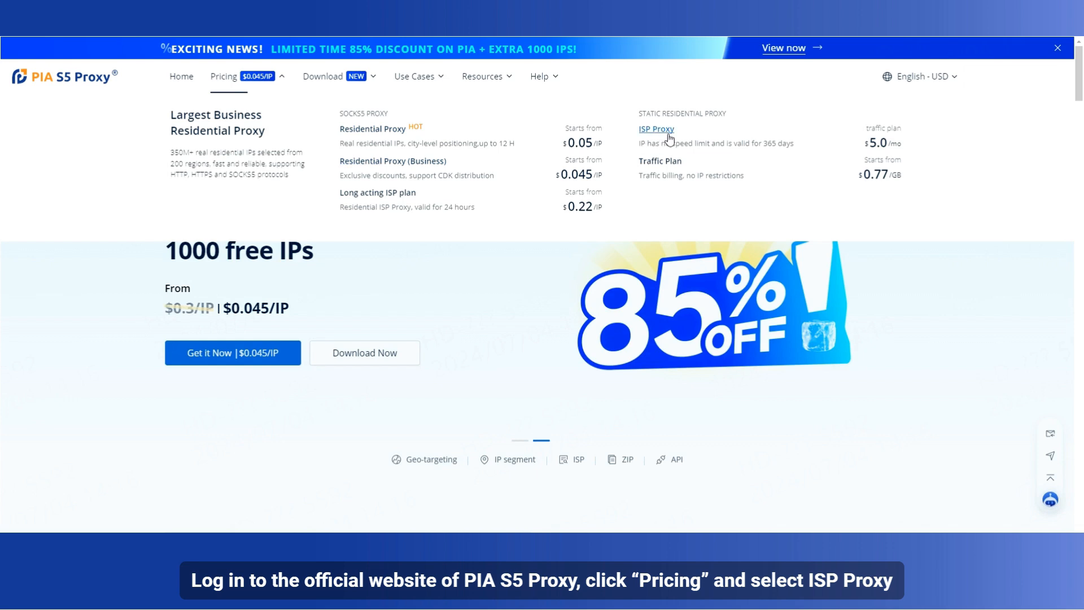
{"action": "left_click", "coordinate": [655, 128]}
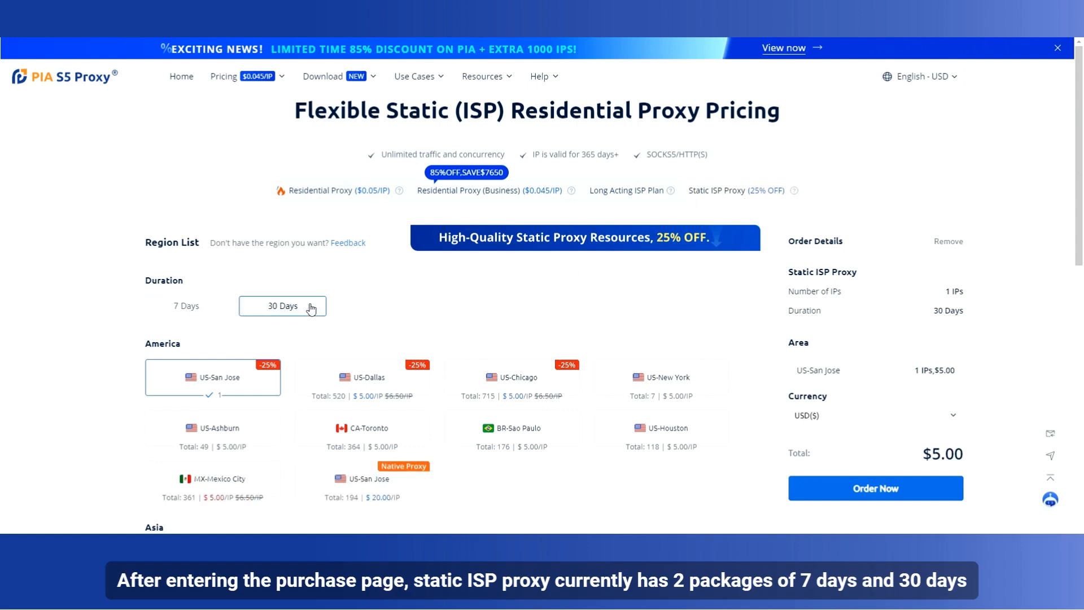
Order 30 days with one IP each in US-San Jose and US-Ashburn ($10.00).
{"action": "scroll", "scroll_direction": "down", "scroll_amount": 3}
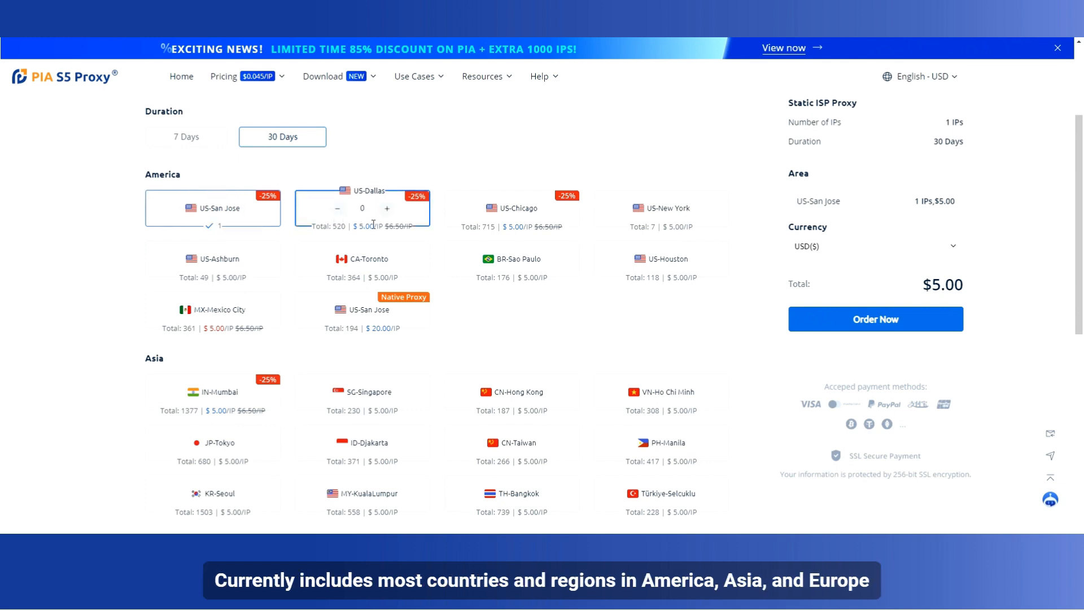
{"action": "scroll", "scroll_direction": "down", "scroll_amount": 3}
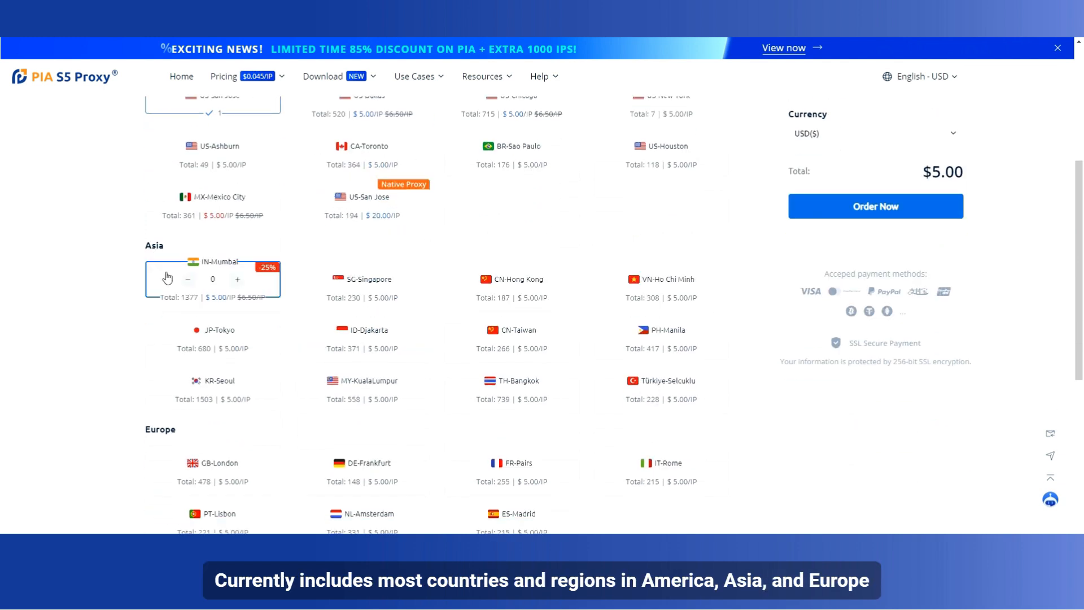
{"action": "scroll", "scroll_direction": "down", "scroll_amount": 3}
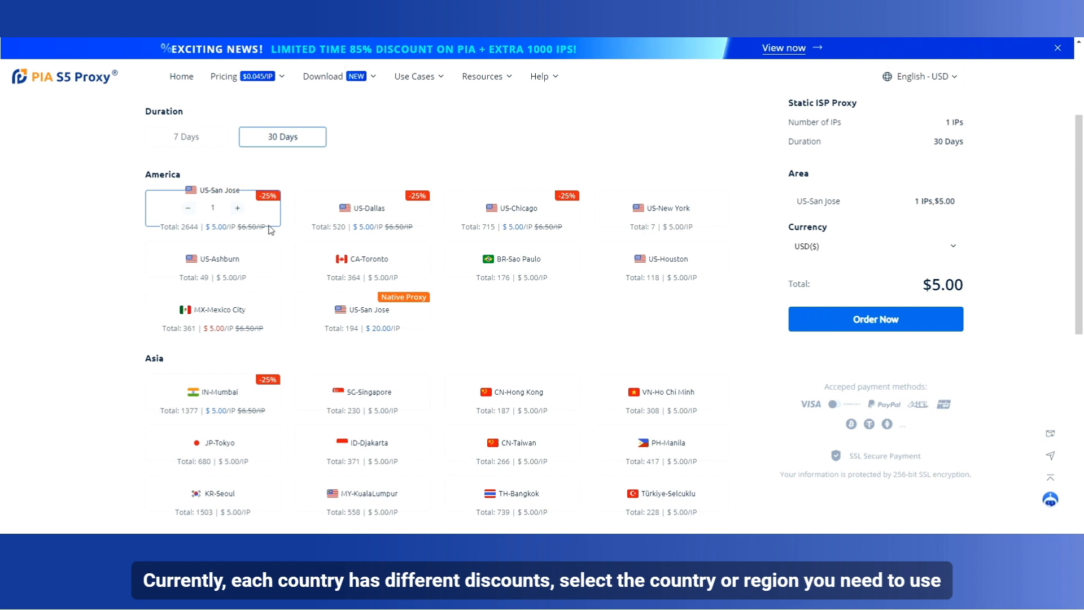
{"action": "left_click", "coordinate": [213, 259]}
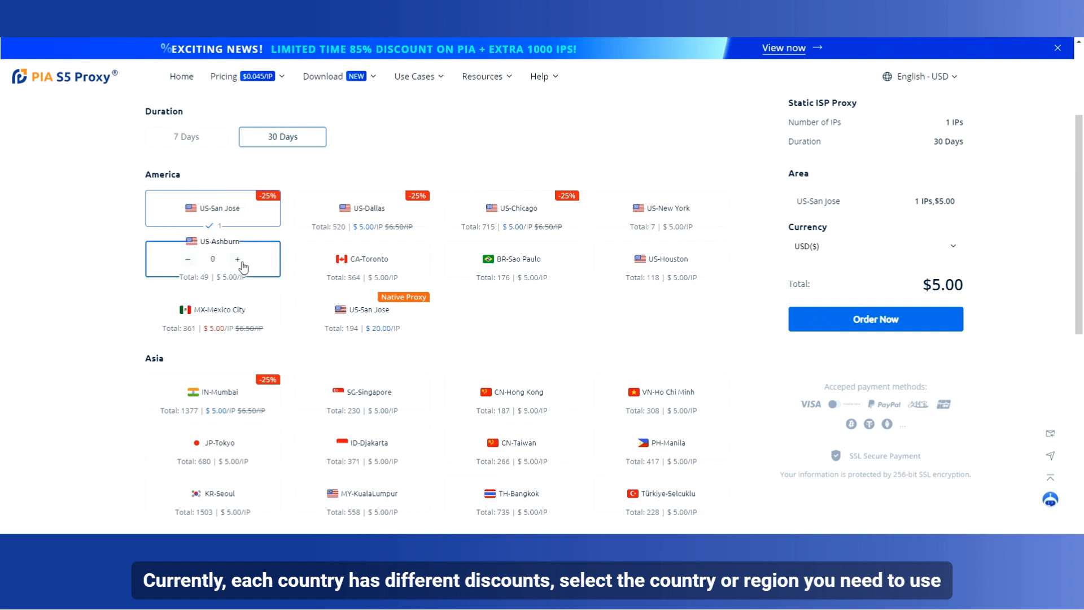
{"action": "left_click", "coordinate": [241, 264]}
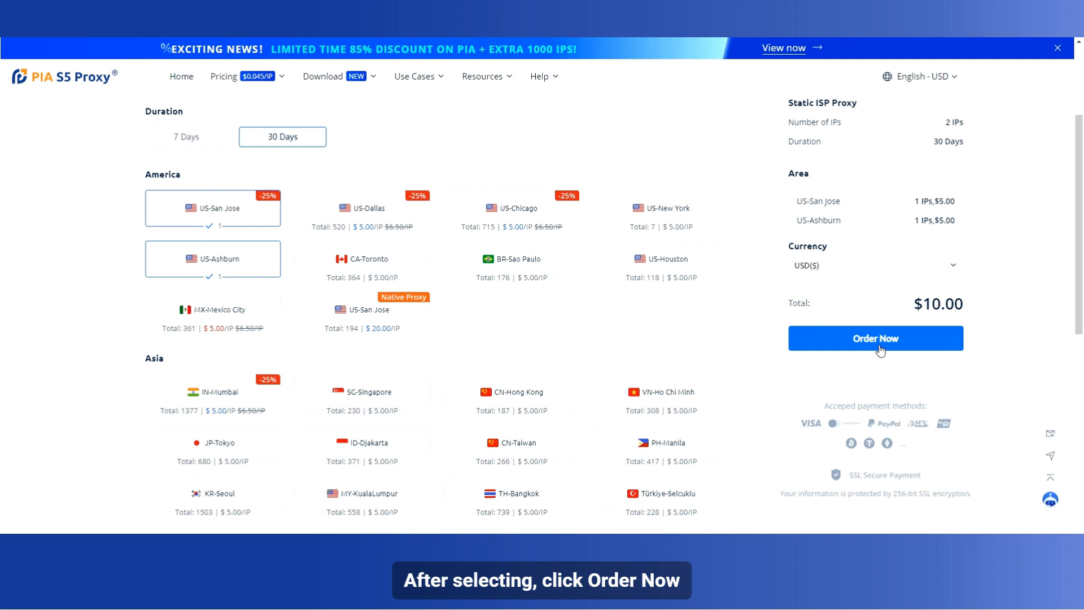
{"action": "left_click", "coordinate": [875, 339]}
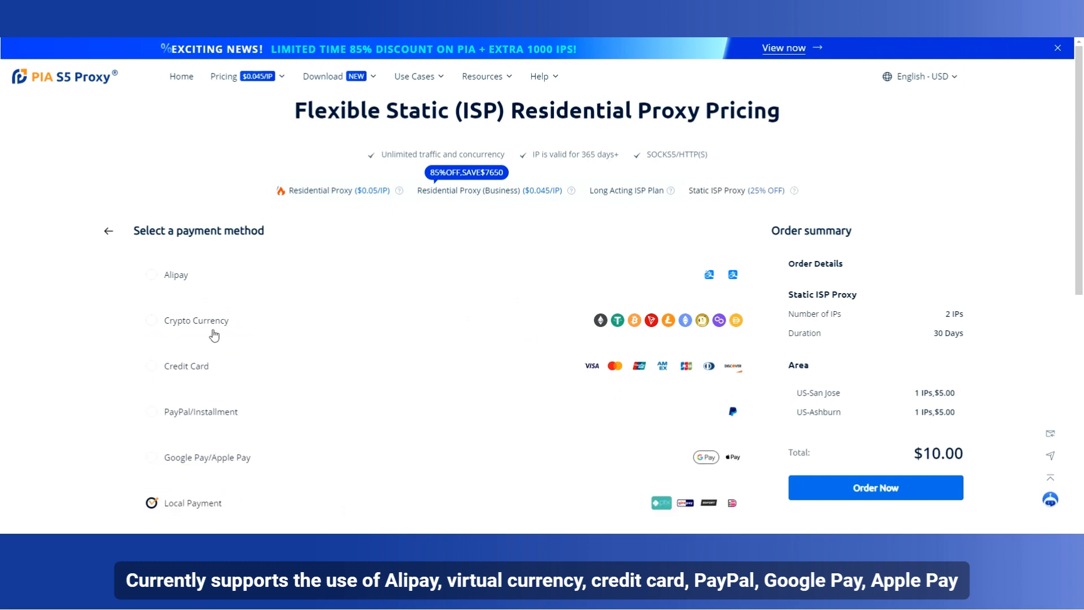
Select Crypto Currency as the payment method.
{"action": "left_click", "coordinate": [196, 321]}
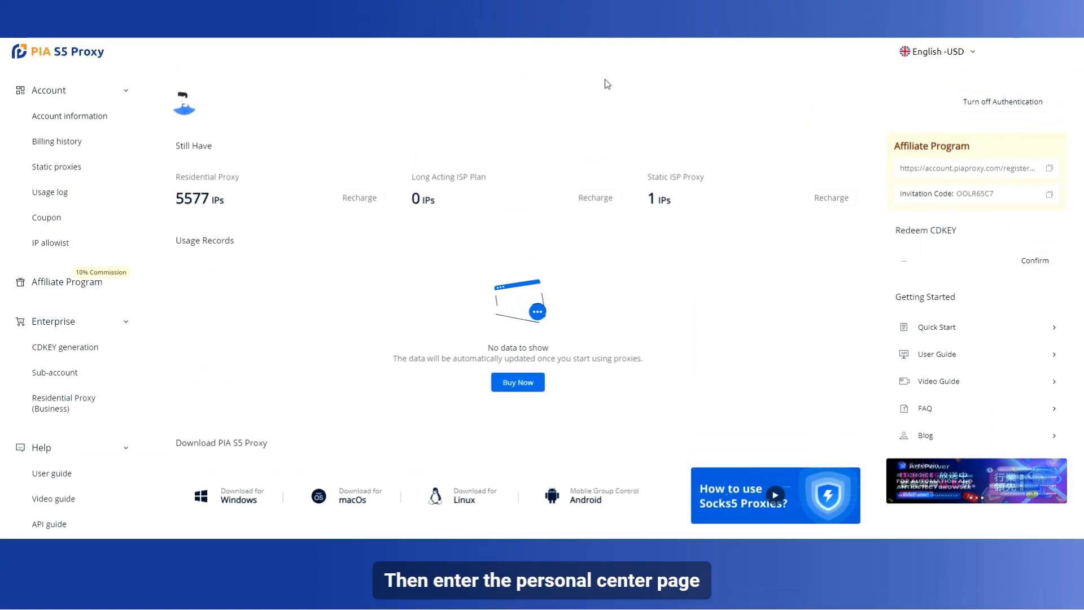
{"action": "mouse_move", "coordinate": [590, 110]}
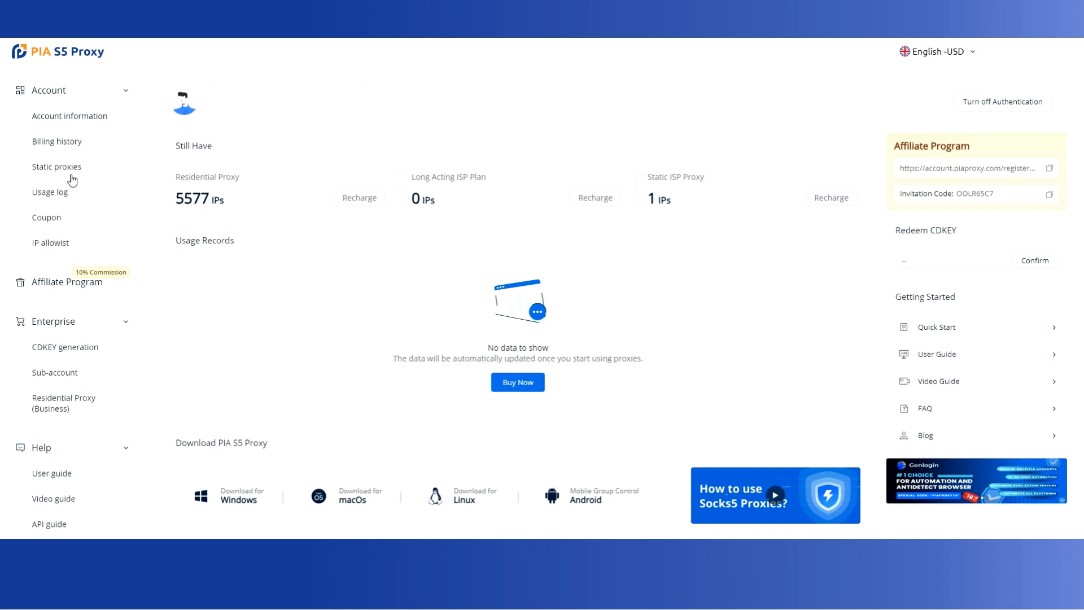
Open Static proxies under Account in the personal center sidebar.
{"action": "left_click", "coordinate": [56, 166]}
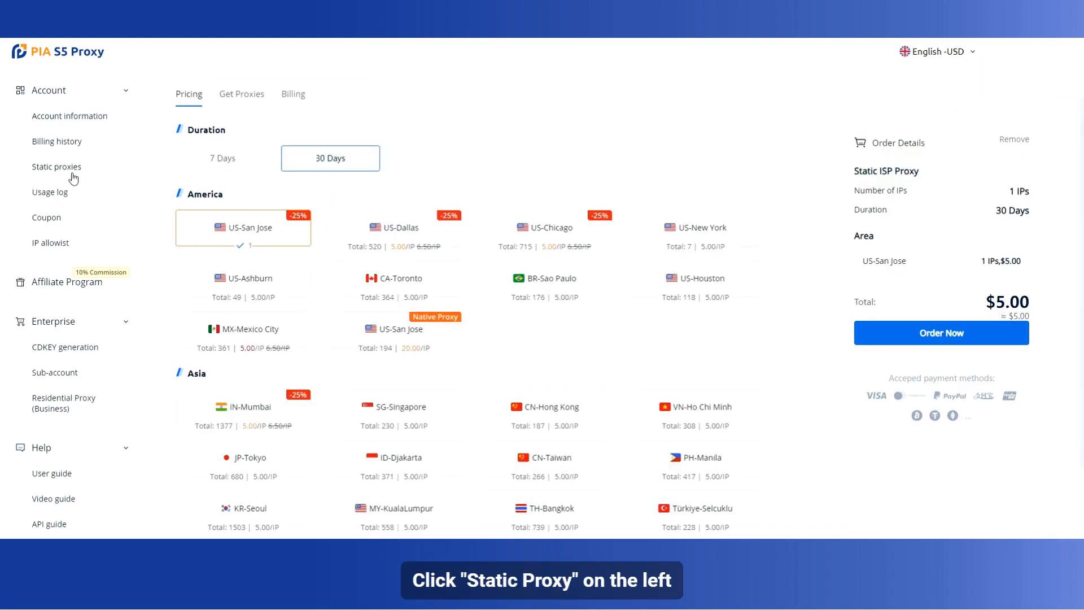
Select proxy 156.242.109.24:8889 under Get Proxies and copy its connection details.
{"action": "left_click", "coordinate": [56, 167]}
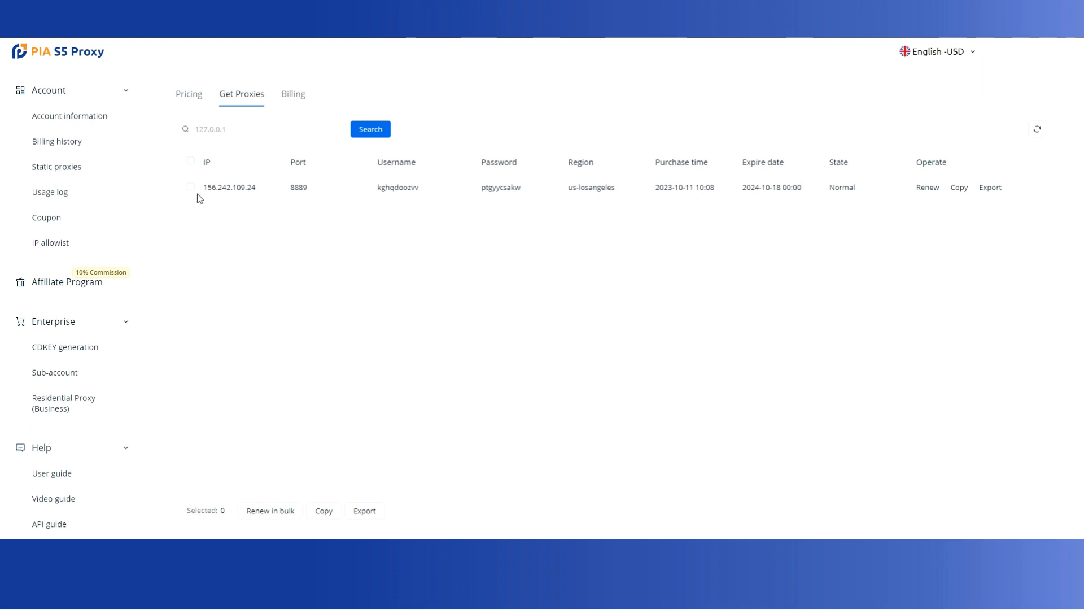
{"action": "left_click", "coordinate": [191, 187]}
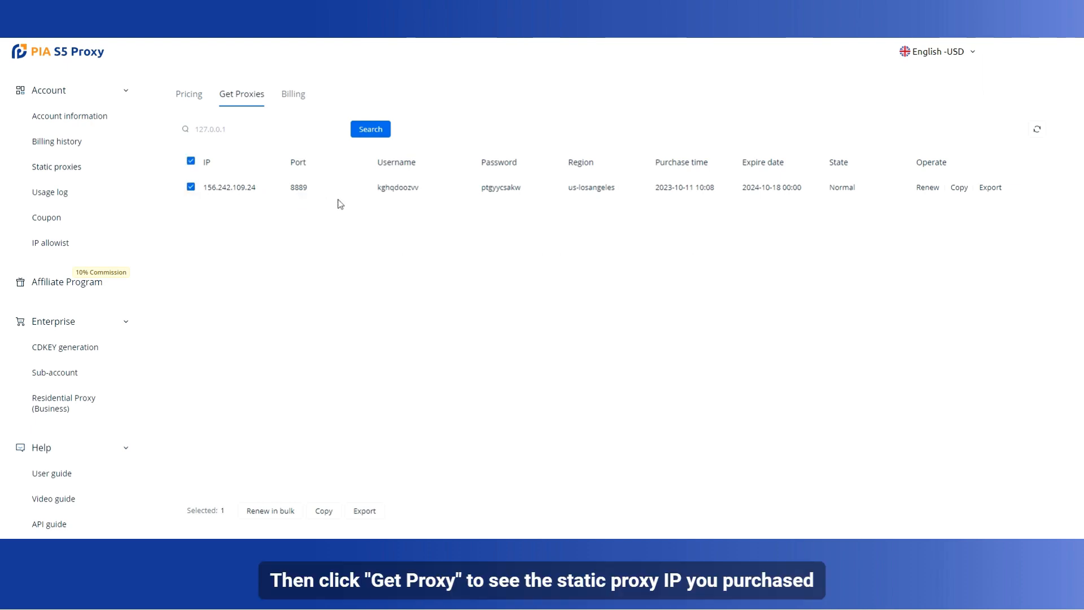
{"action": "left_click", "coordinate": [958, 187]}
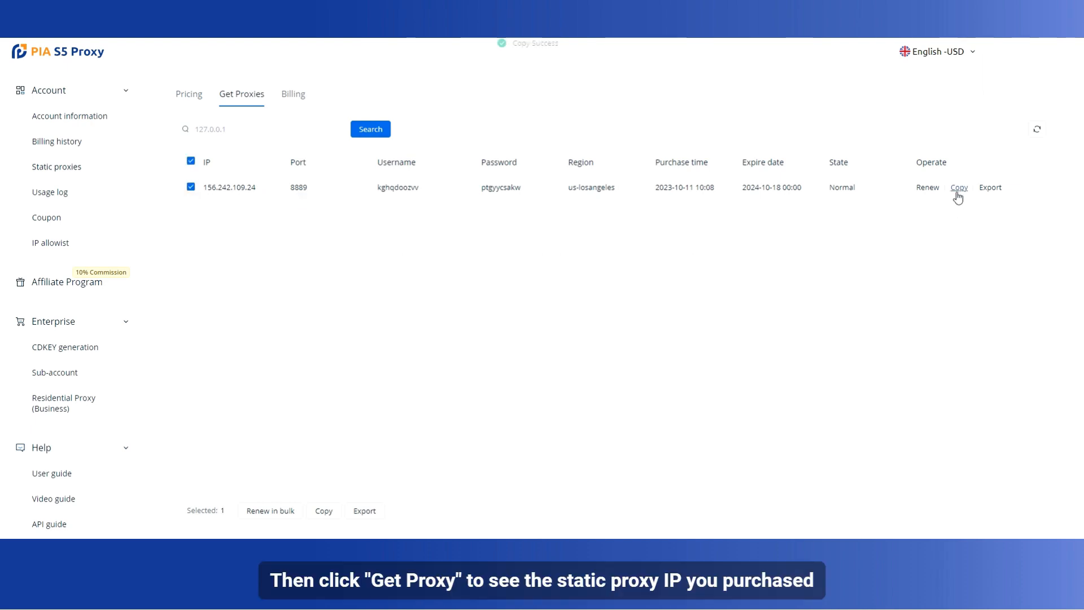
{"action": "left_click", "coordinate": [959, 188]}
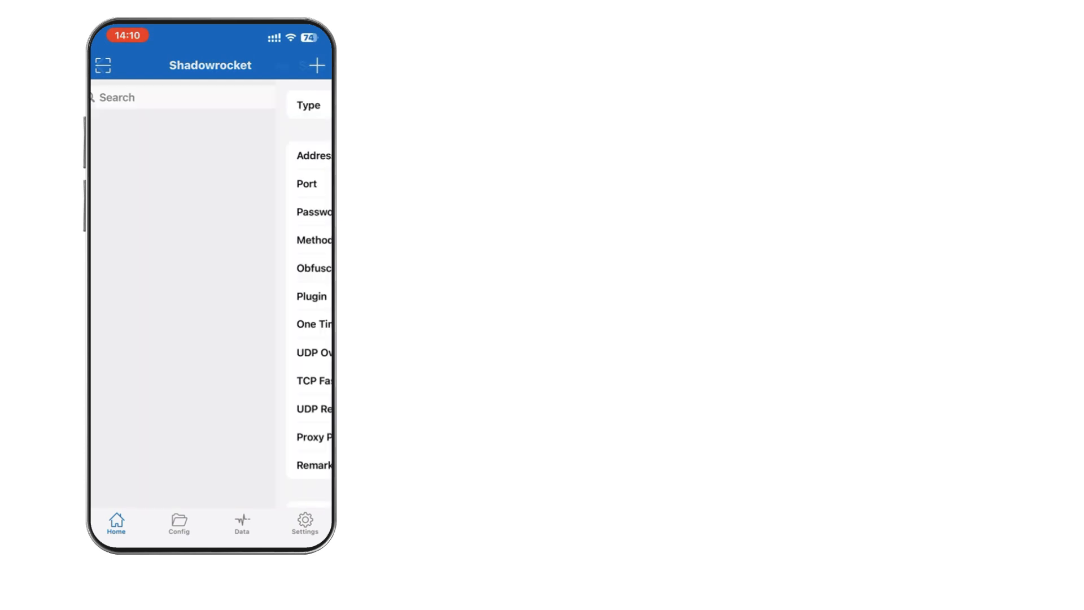
Set the new server's type to Socks5.
{"action": "left_click", "coordinate": [317, 65]}
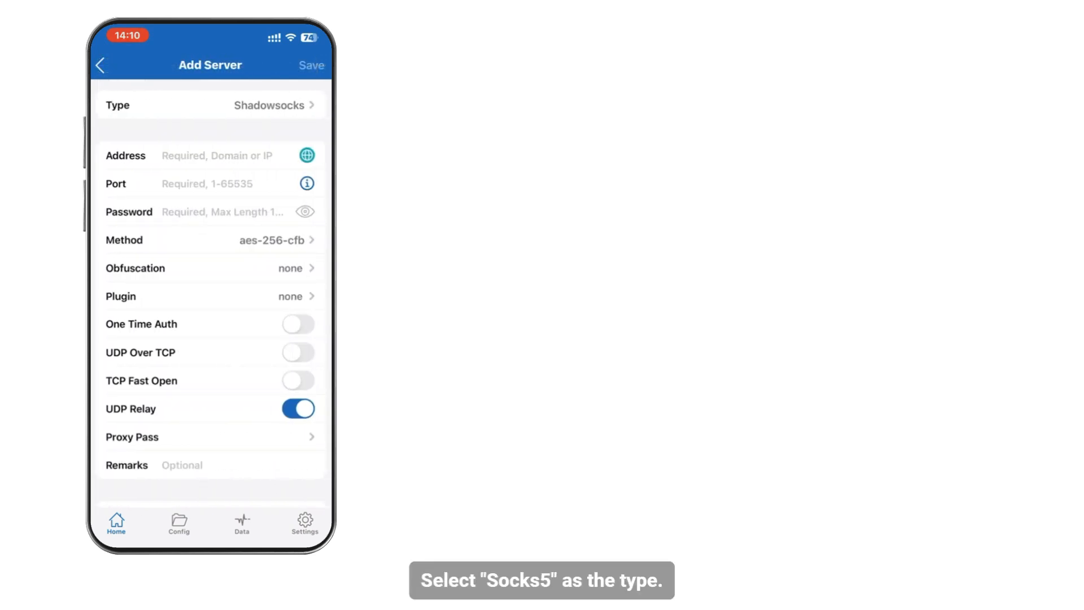
{"action": "left_click", "coordinate": [209, 104]}
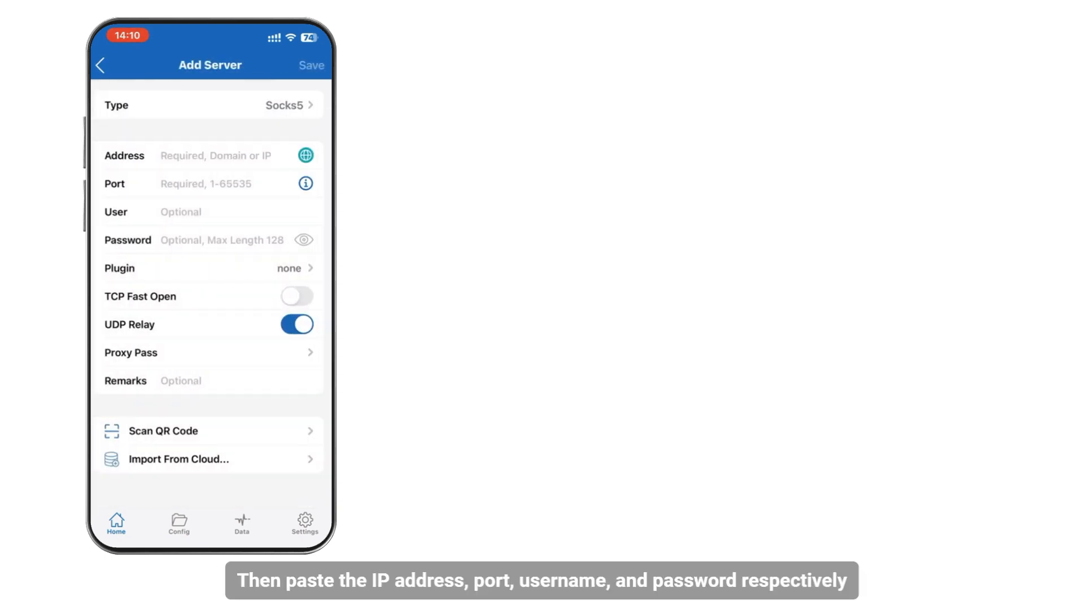
Enter address 156.242.109.24, port 8889, username and password, then save the server.
{"action": "left_click", "coordinate": [207, 155]}
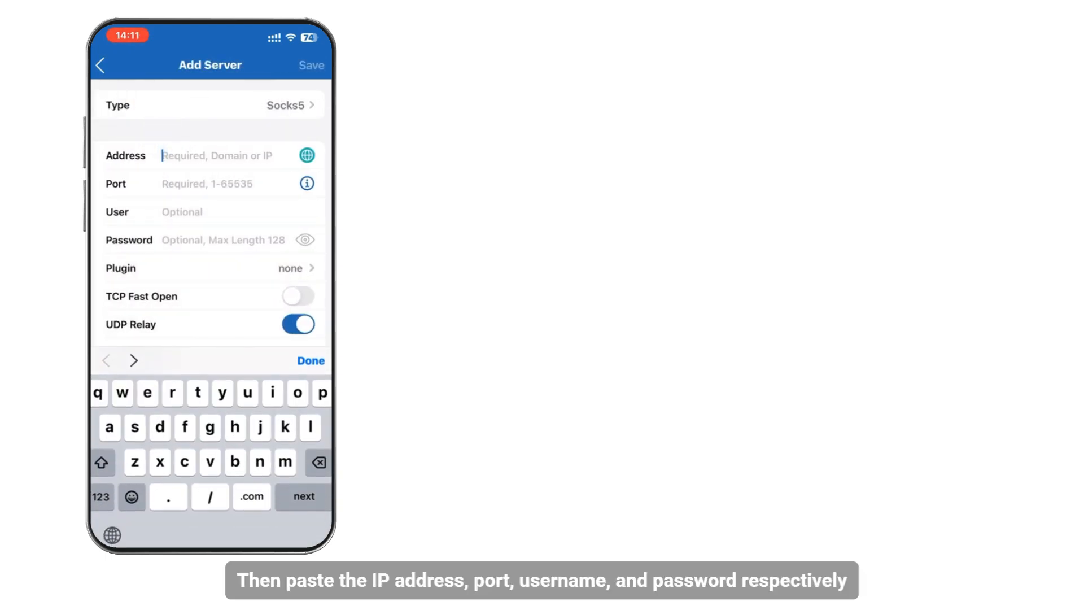
{"action": "type", "text": "156.242.109.24"}
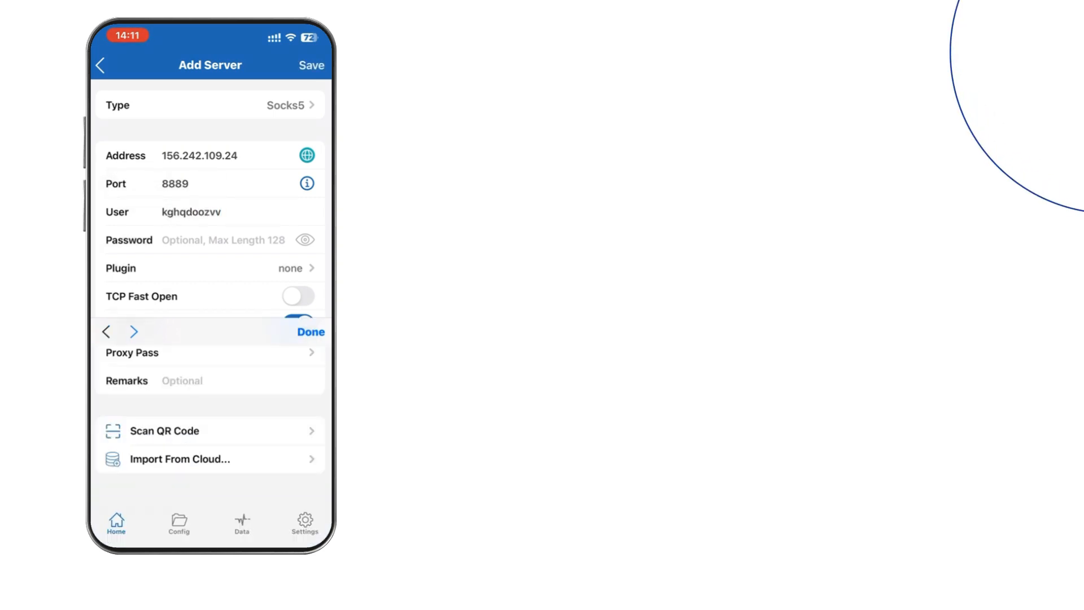
{"action": "left_click", "coordinate": [221, 240]}
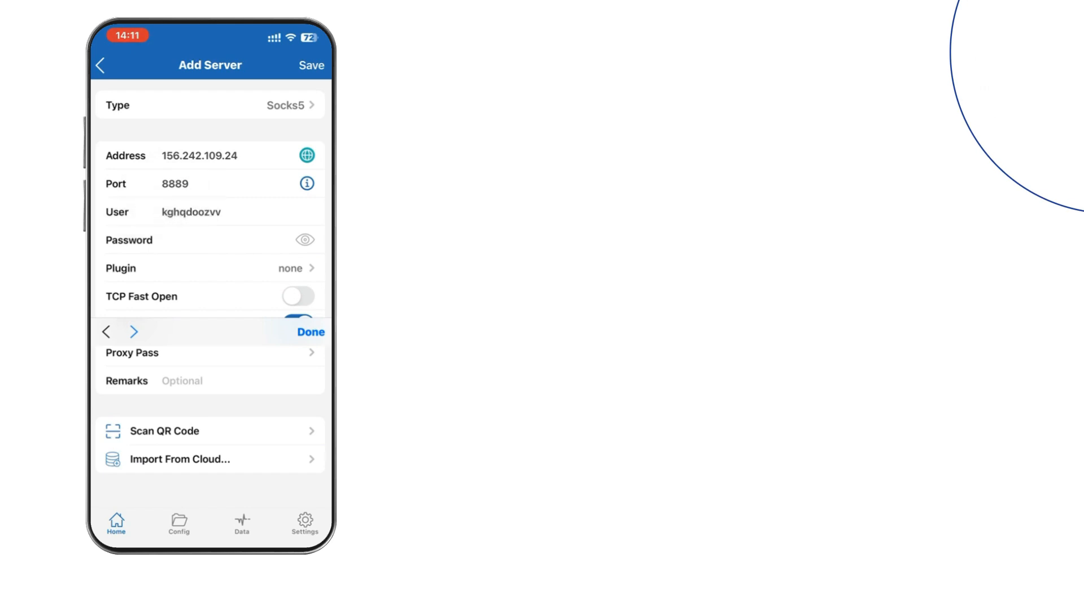
{"action": "left_click", "coordinate": [310, 332]}
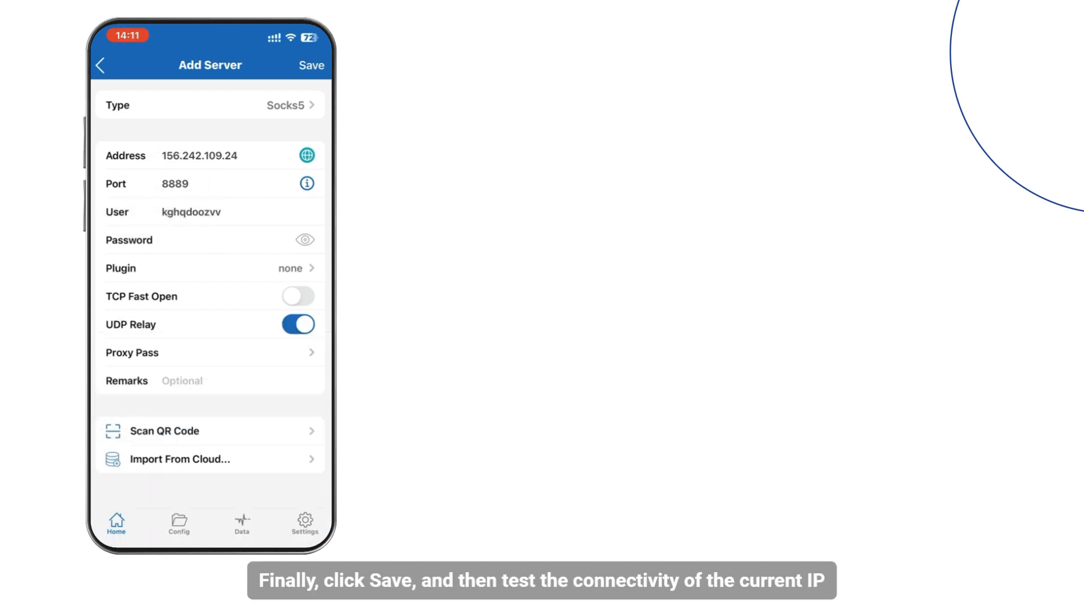
{"action": "left_click", "coordinate": [311, 65]}
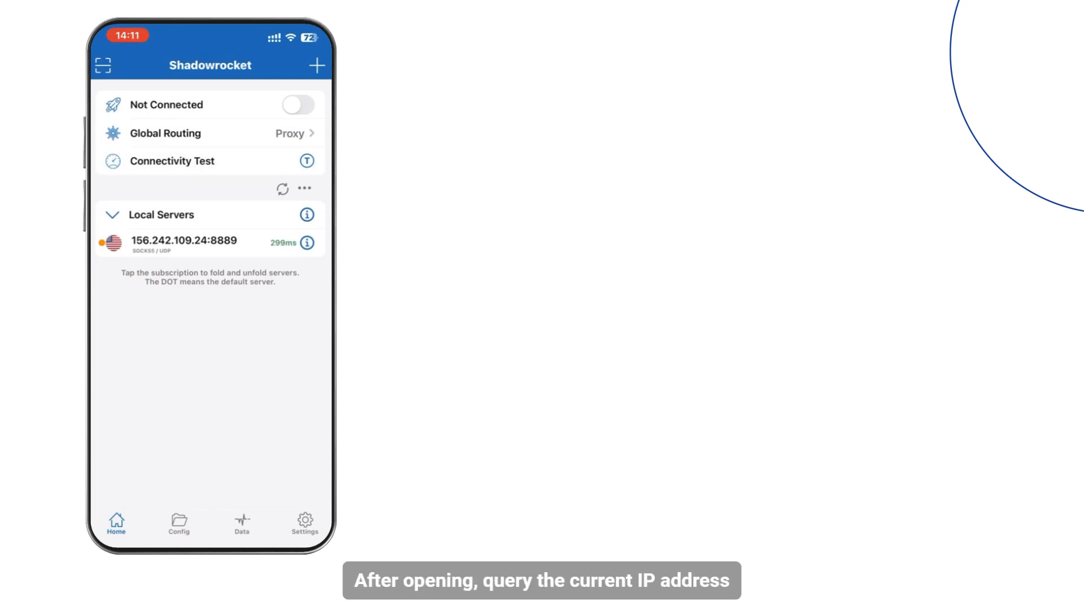
Switch on the connection toggle for server 156.242.109.24:8889.
{"action": "left_click", "coordinate": [298, 104]}
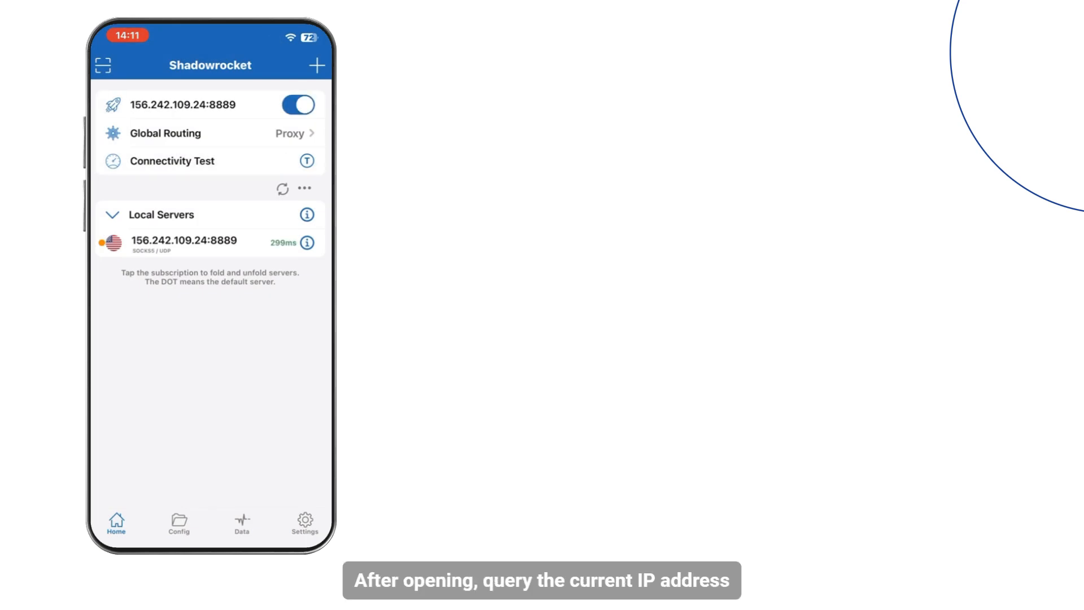